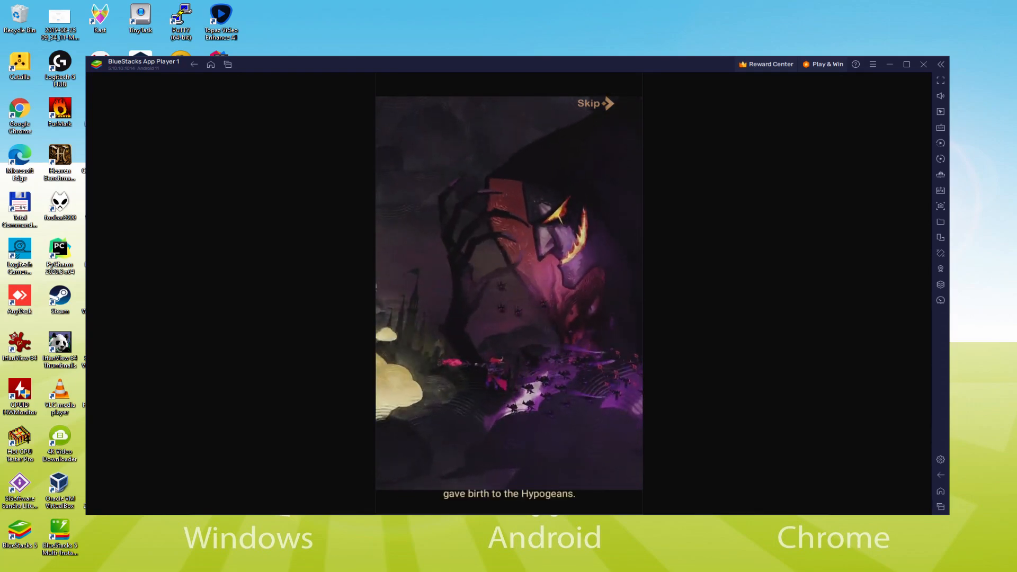
# - Let the AFK Arena intro cutscene play, then bring up the usitility guide in Firefox
pyautogui.click(922, 64)
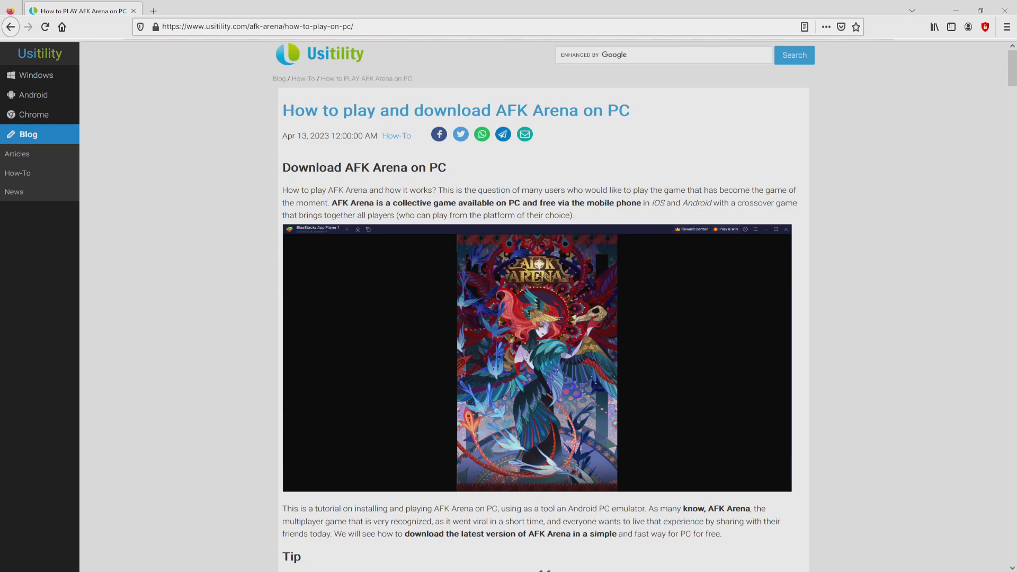
# - Scroll the usitility article and follow its green 'Download AFK Arena on PC' link
pyautogui.scroll(-3)
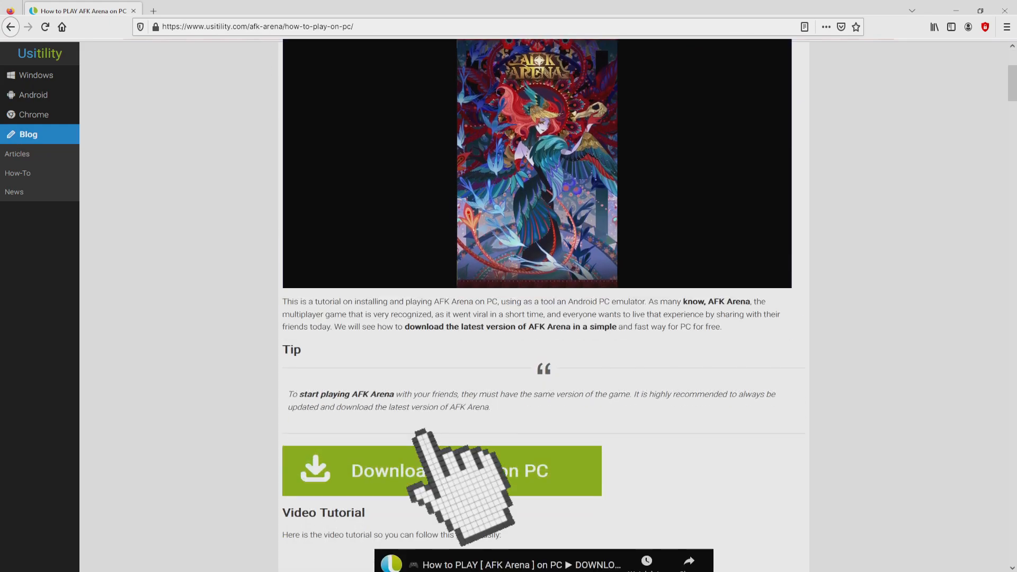
pyautogui.click(441, 471)
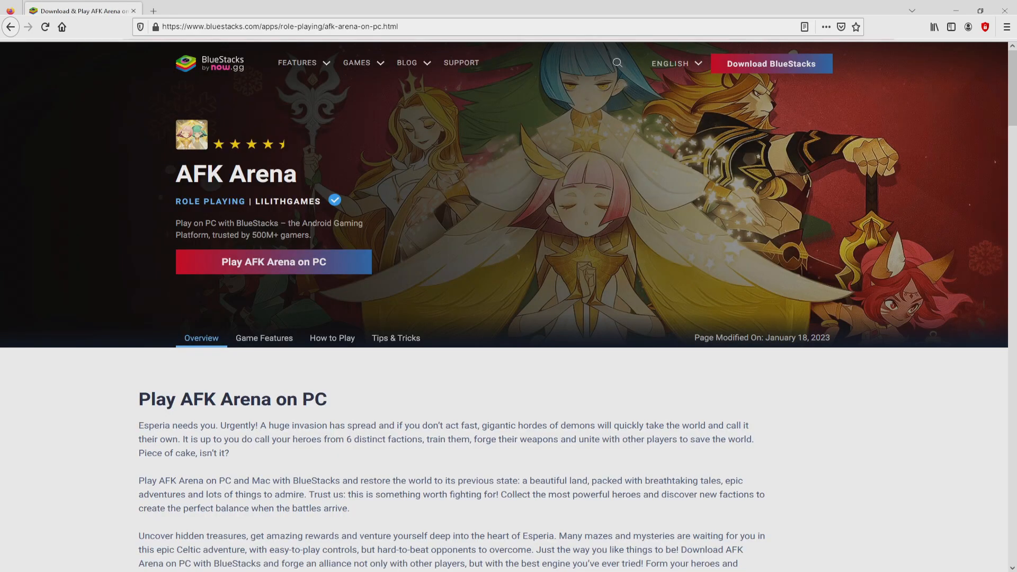
# - View the Rerolling, Multi Instance Sync and Eco Mode features, then download BlueStacks
pyautogui.scroll(-3)
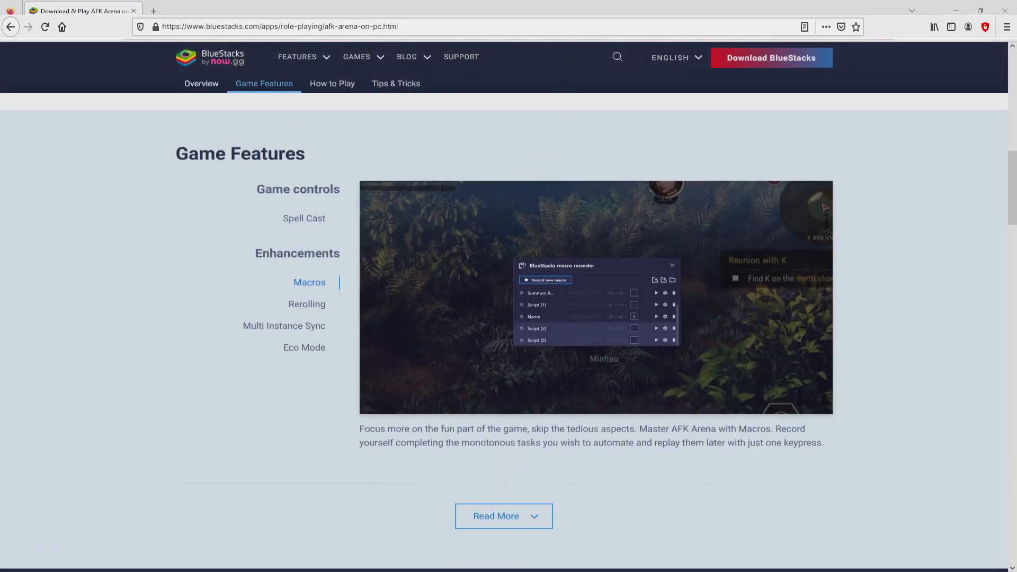
pyautogui.click(306, 305)
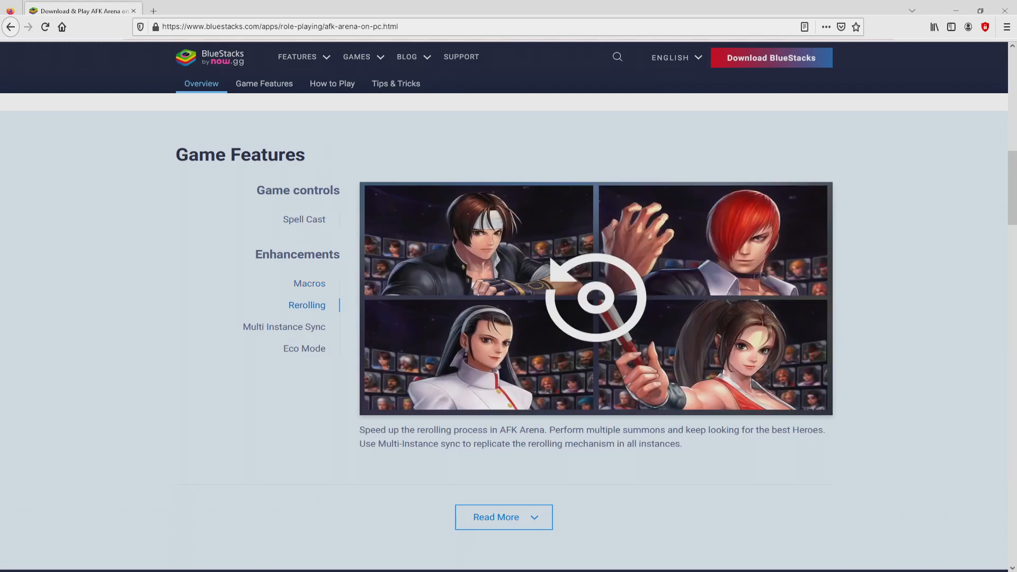
pyautogui.click(283, 326)
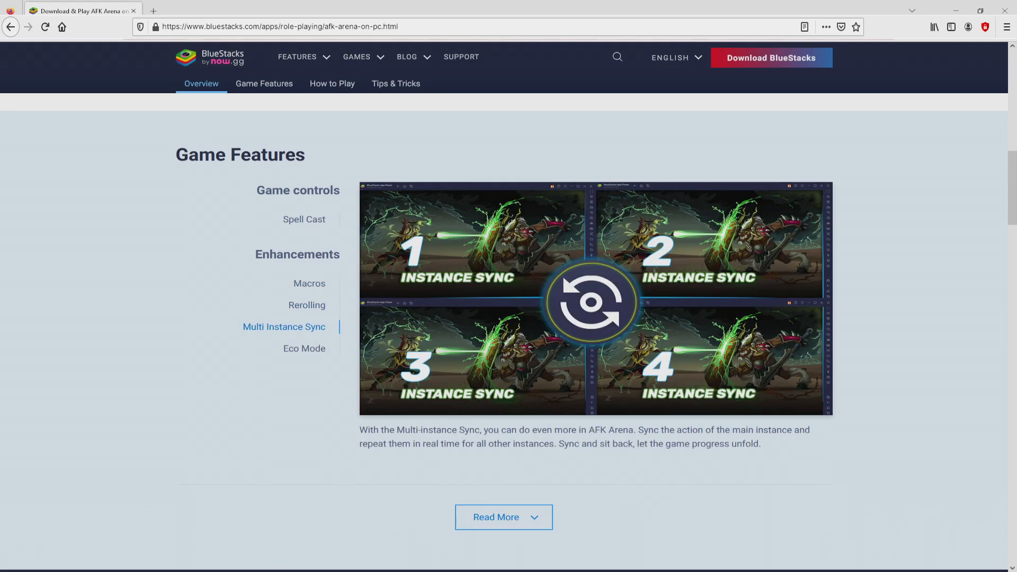
pyautogui.click(303, 349)
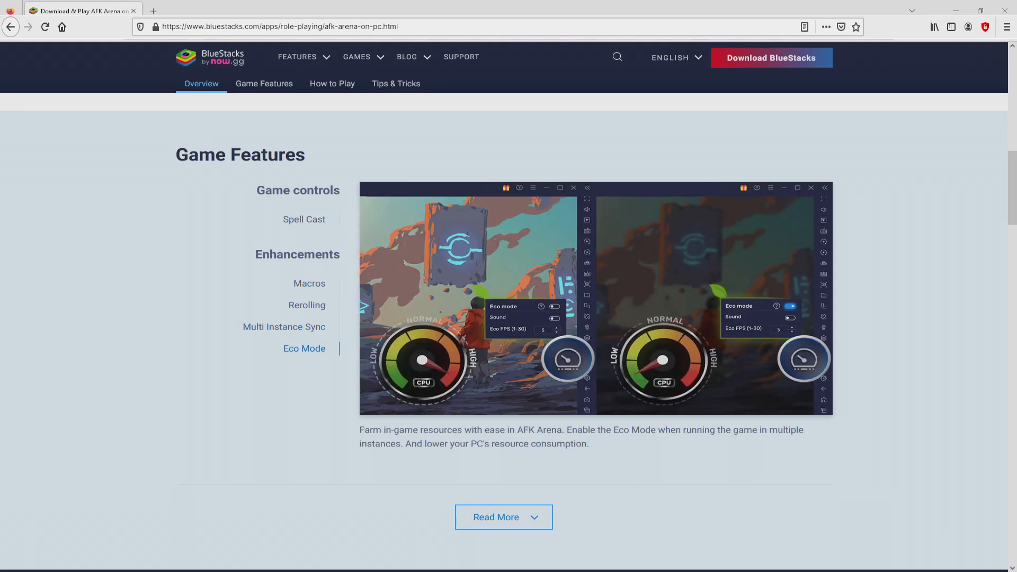
pyautogui.scroll(3)
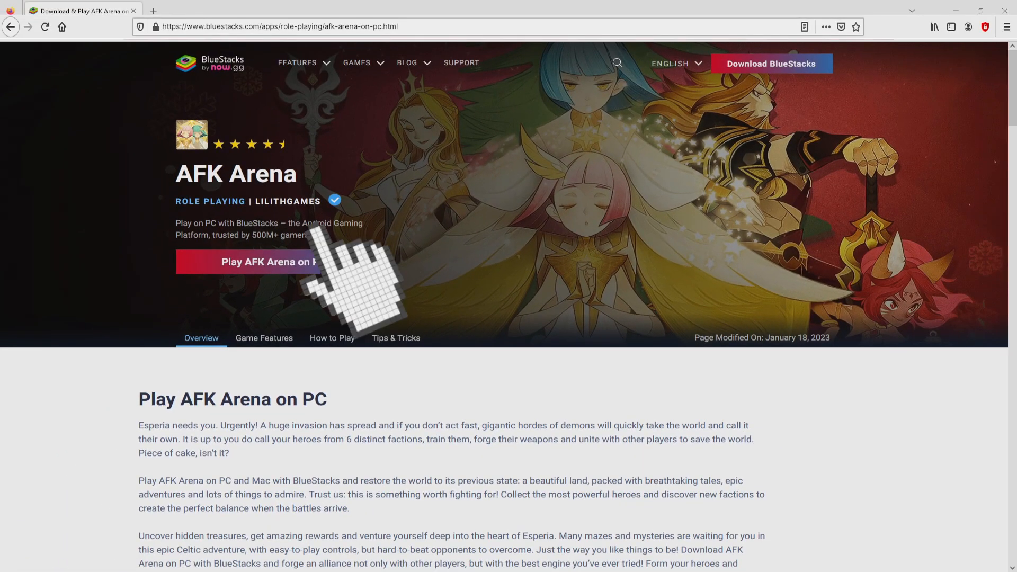
pyautogui.click(273, 261)
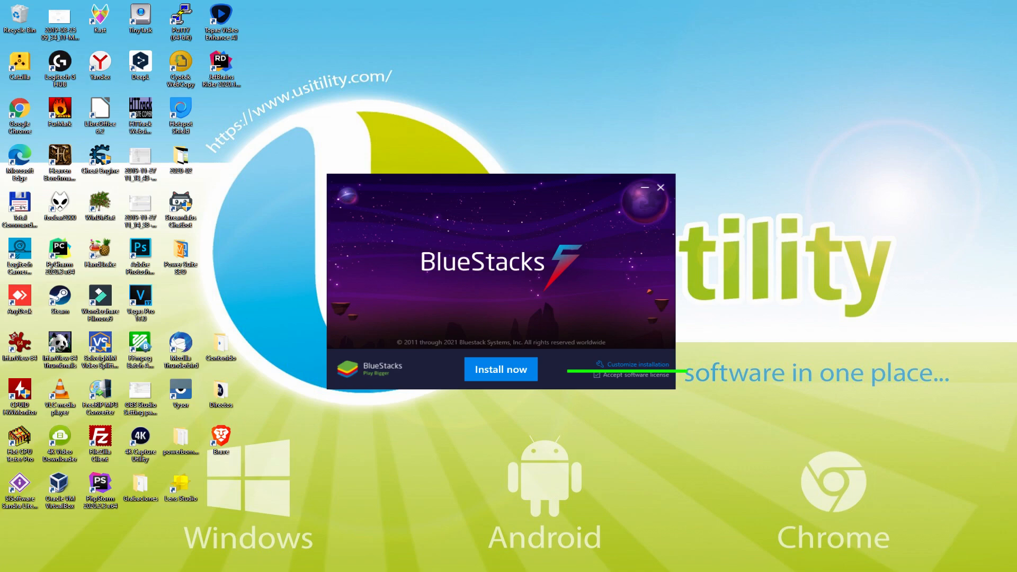
pyautogui.moveTo(629, 370)
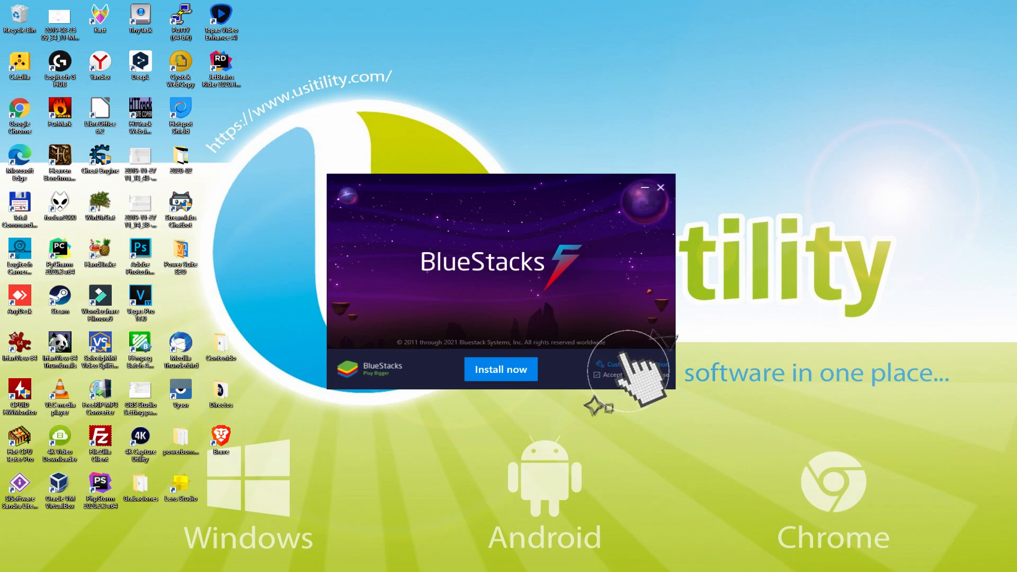
# - Accept the software license and install BlueStacks, waiting until App Player launches
pyautogui.click(629, 363)
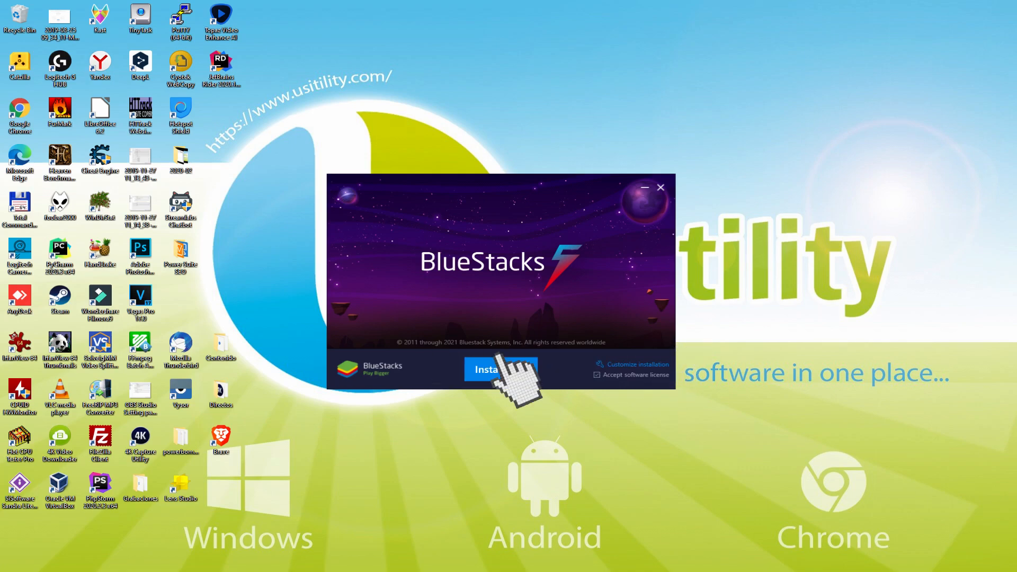
pyautogui.click(501, 369)
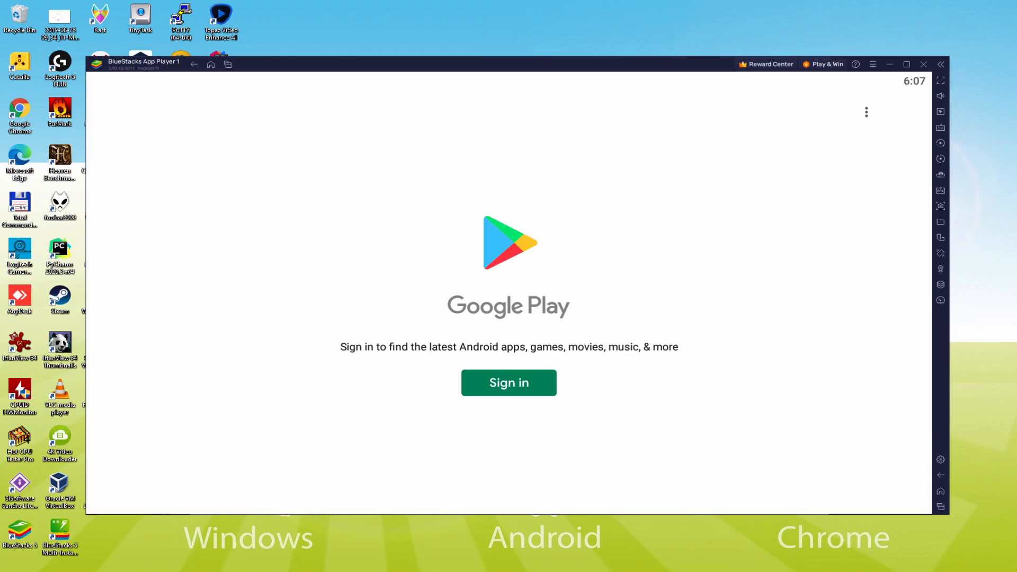
pyautogui.moveTo(509, 390)
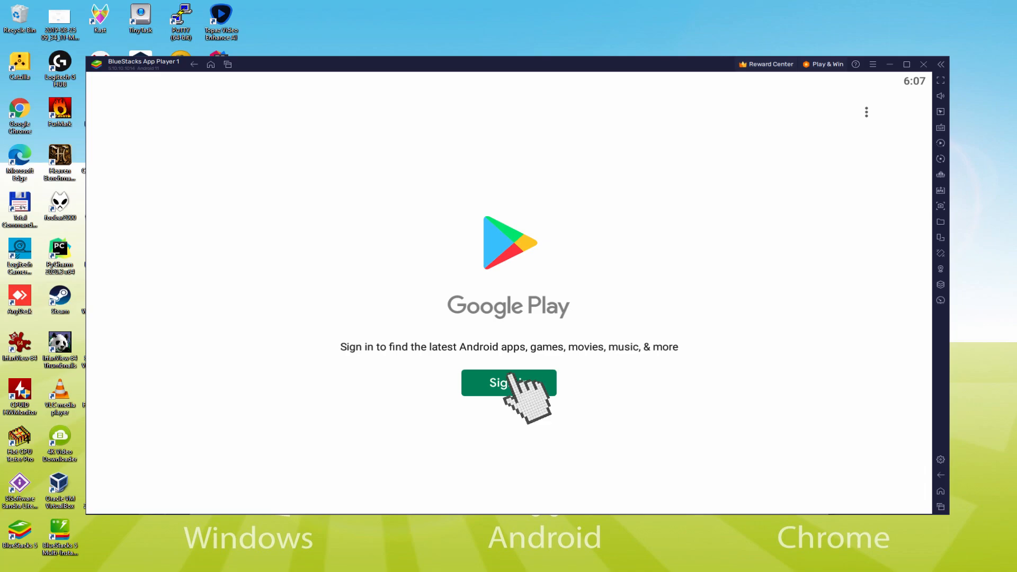
pyautogui.moveTo(519, 396)
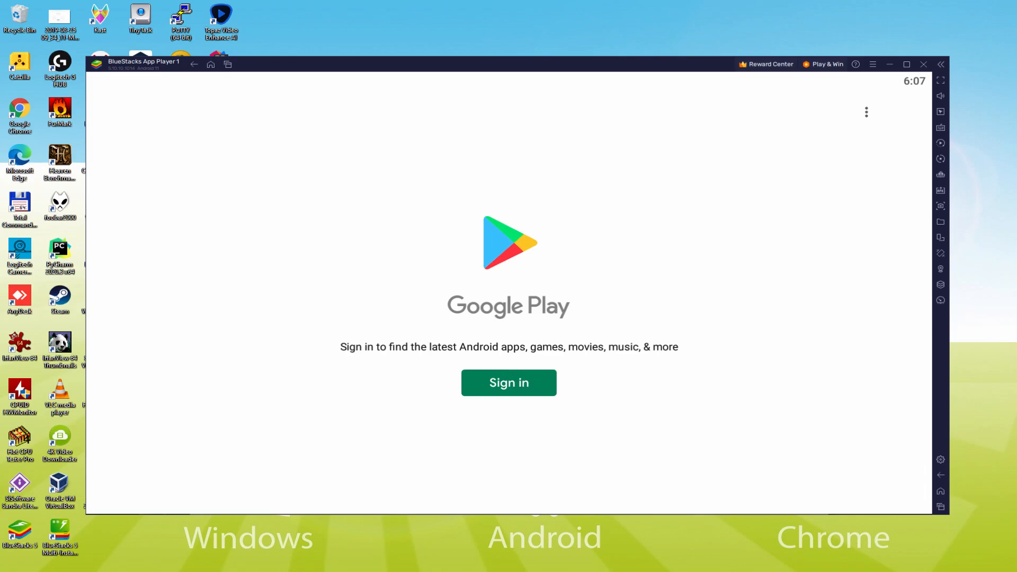
# - Sign in to Google Play with the Google account credentials
pyautogui.click(508, 382)
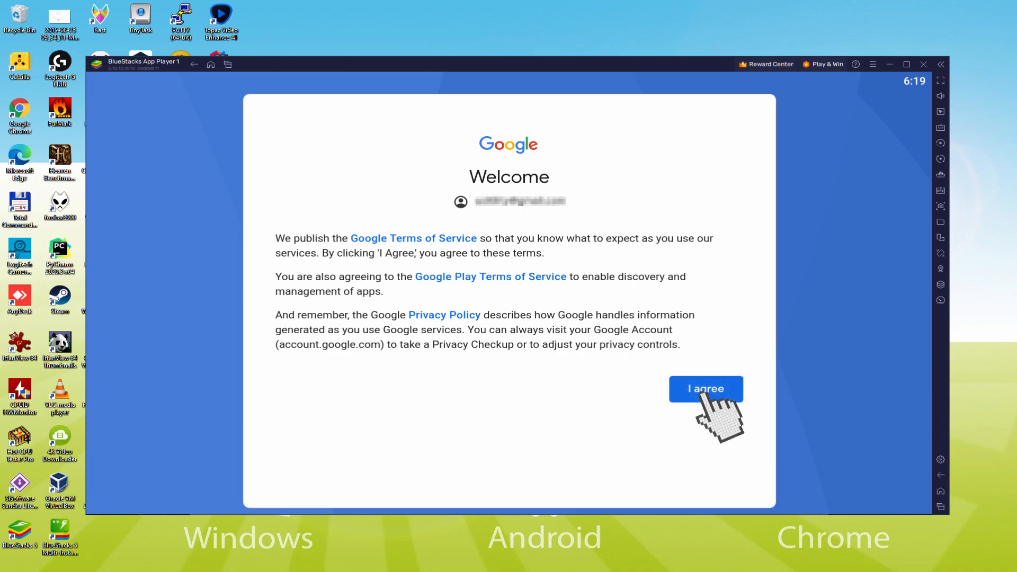
# - Agree to Google's terms, turn off Google Drive backup, and accept Google services
pyautogui.click(706, 389)
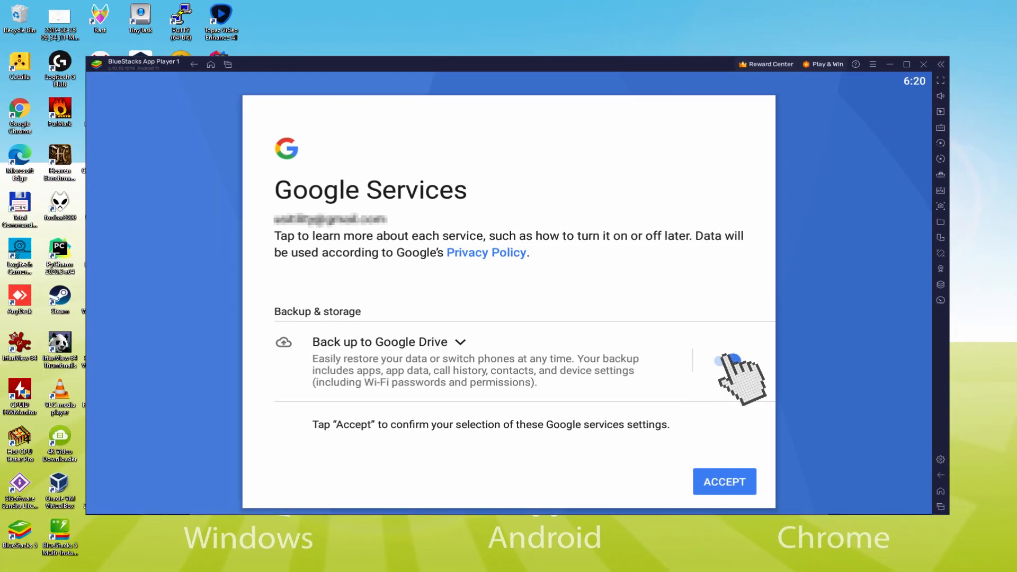
pyautogui.click(724, 360)
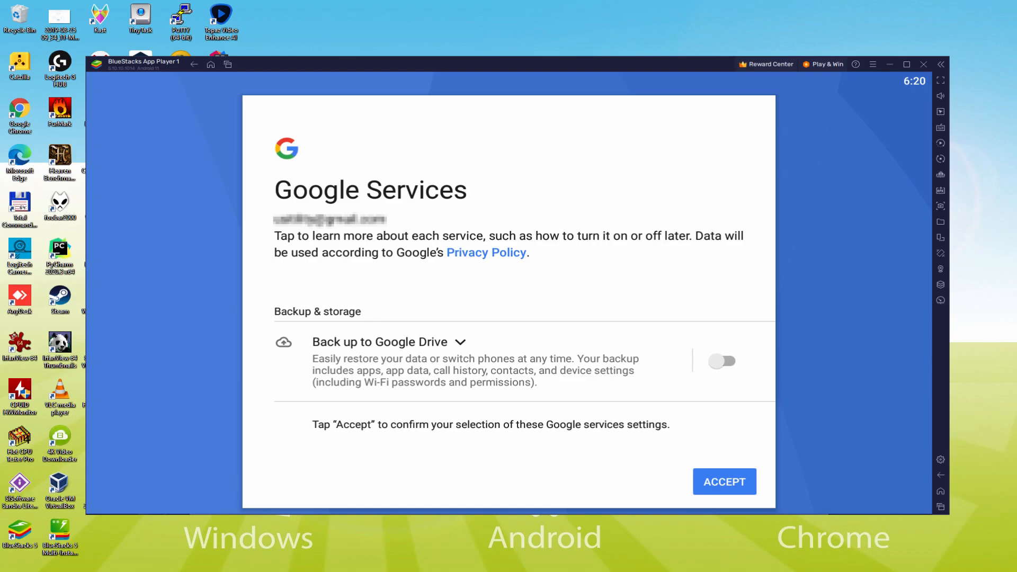
pyautogui.moveTo(724, 482)
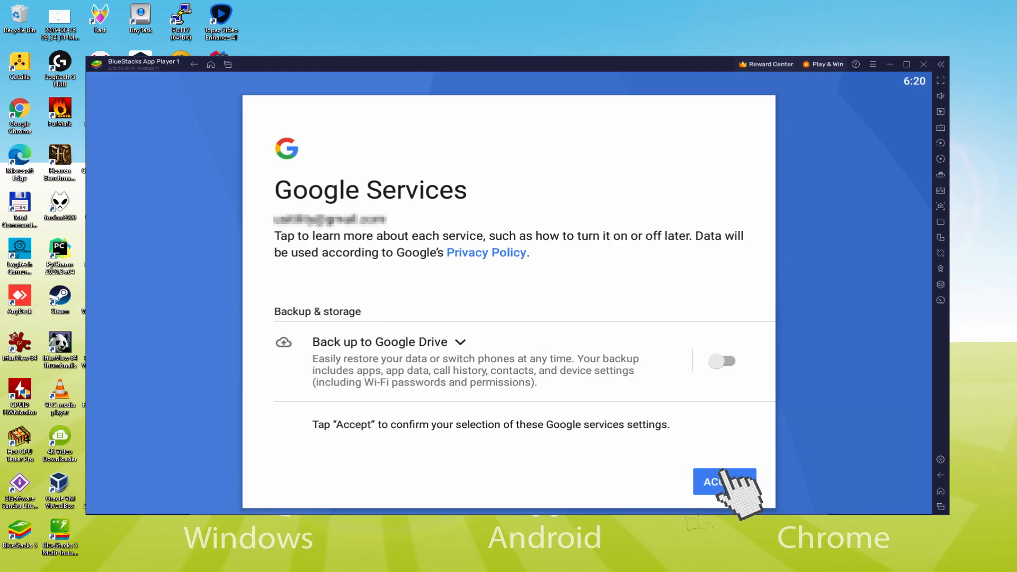
pyautogui.click(724, 482)
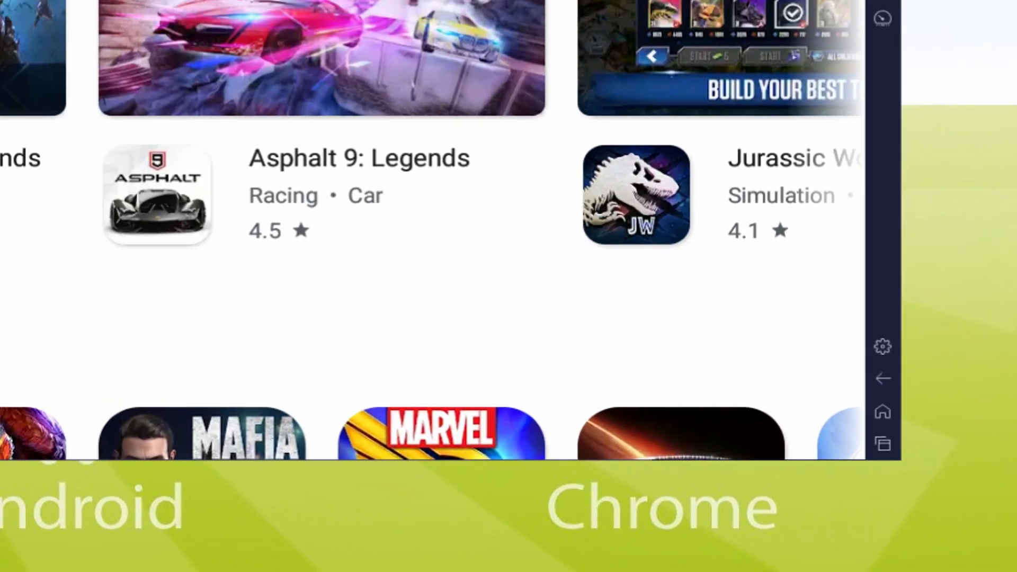
# - From the BlueStacks home screen, open AFK Arena under Popular Games to Play
pyautogui.click(194, 64)
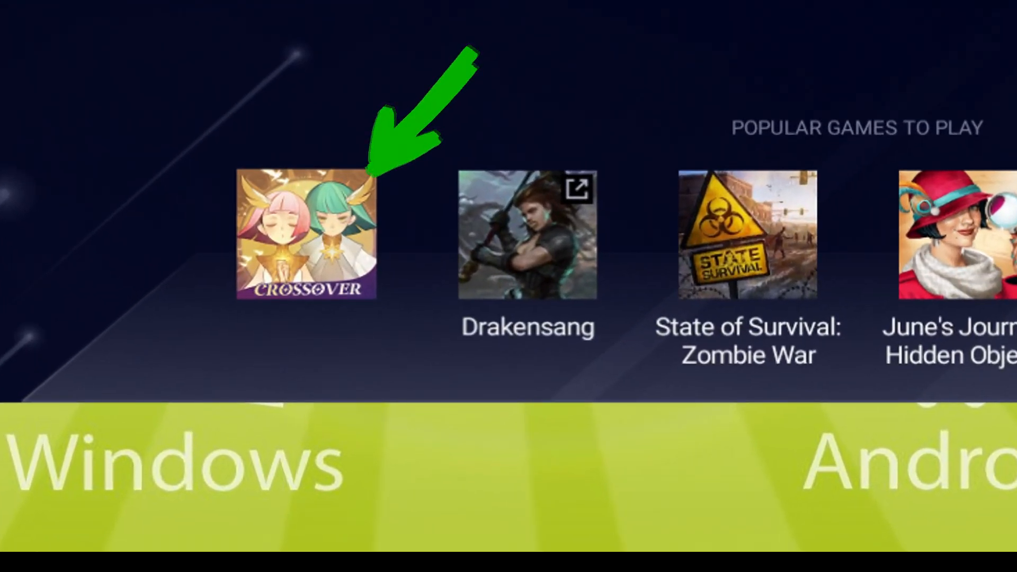
pyautogui.click(303, 234)
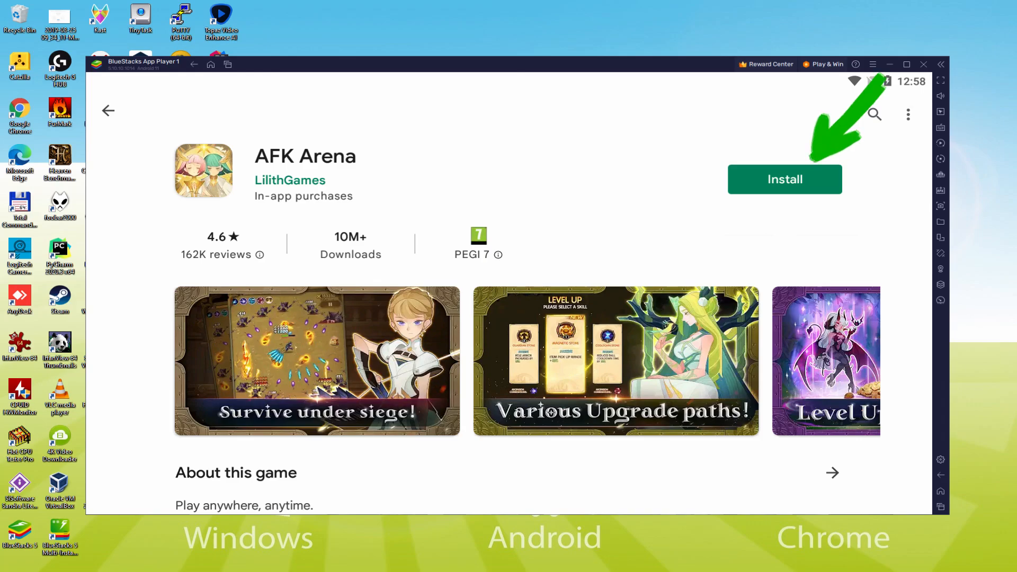
# - Install AFK Arena from its Play Store page and go back to the home screen
pyautogui.click(783, 180)
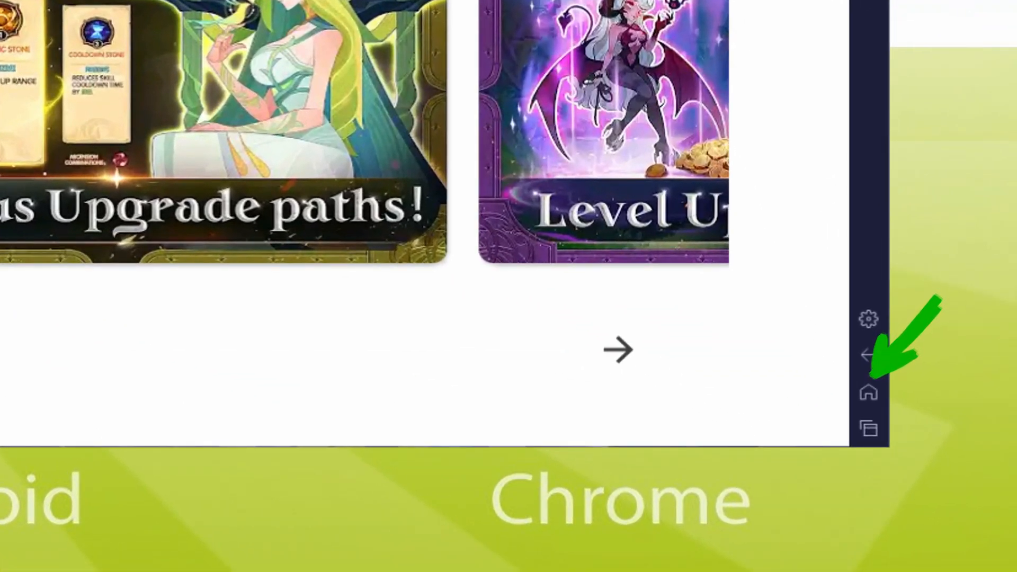
pyautogui.click(868, 392)
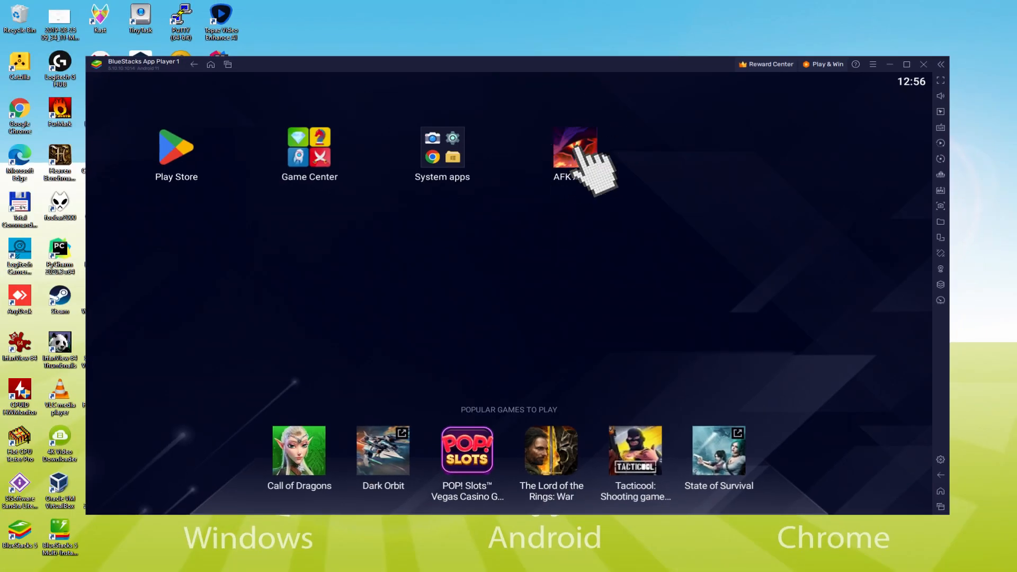
# - Launch AFK Arena, begin the campaign and start the Stage 1-1 battle
pyautogui.click(573, 153)
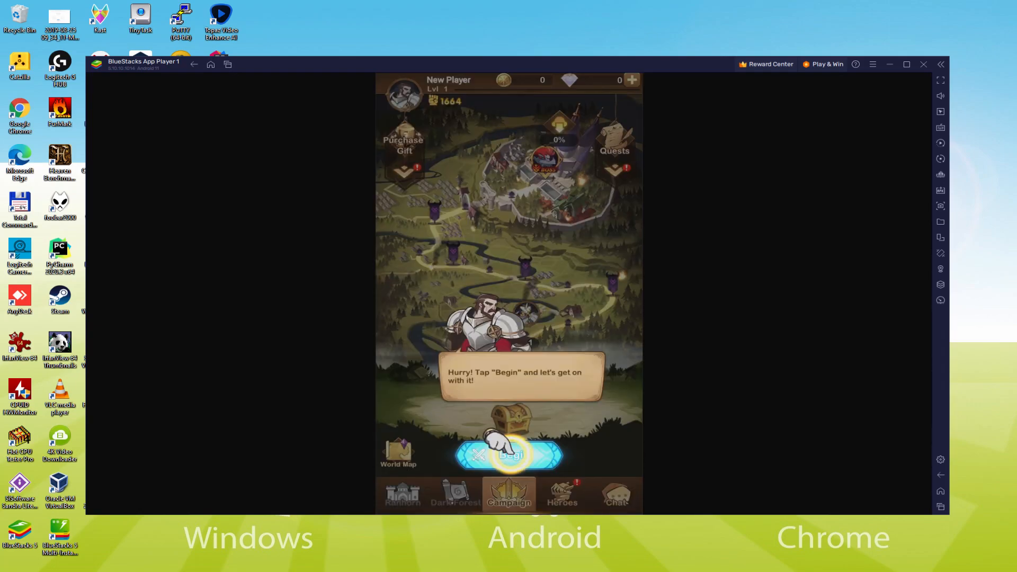
pyautogui.click(509, 454)
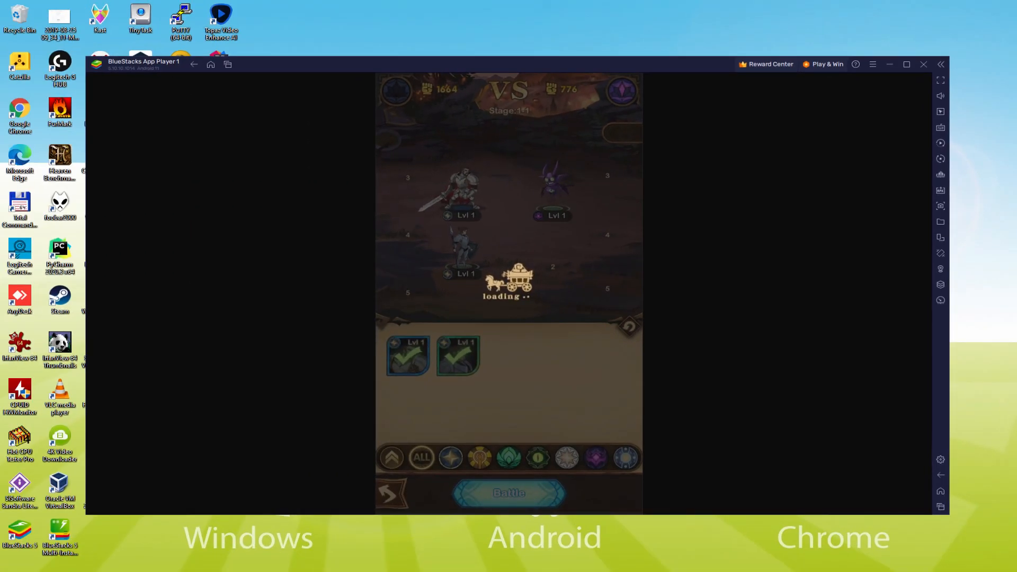
pyautogui.click(508, 493)
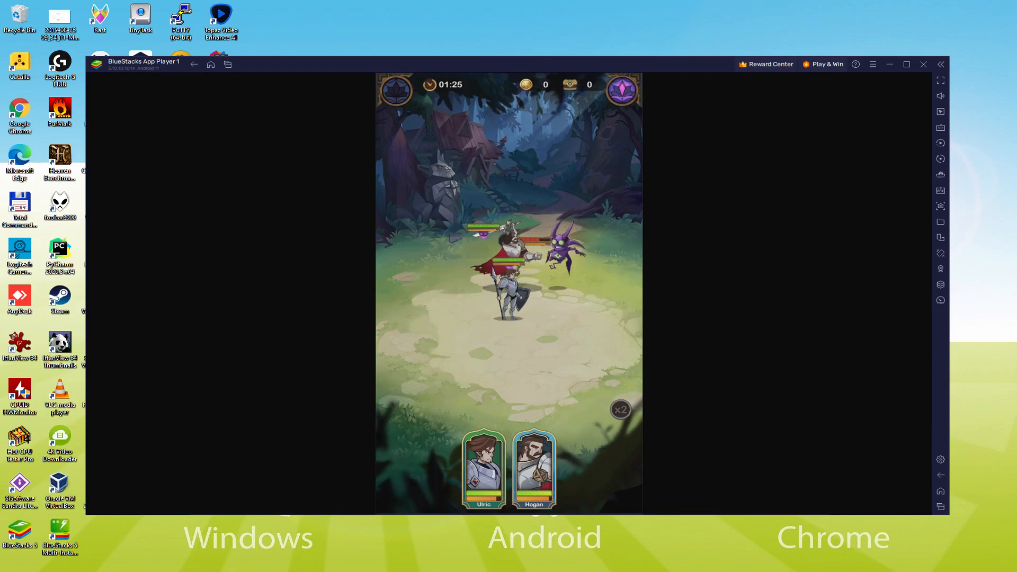
# - Clear Stage 1-1, collect the gold, and begin campaign Stage 1-2
pyautogui.click(905, 63)
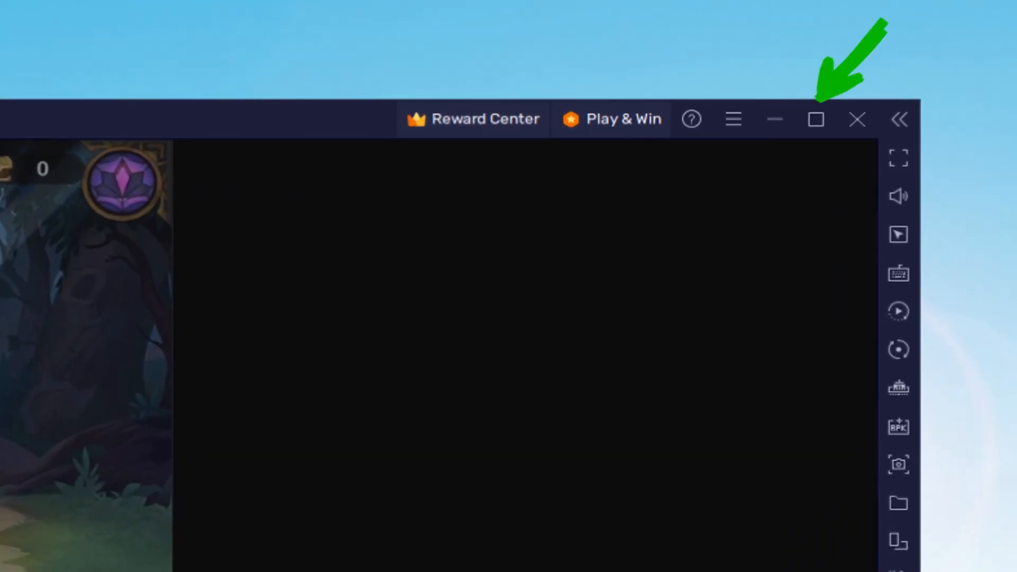
pyautogui.click(814, 119)
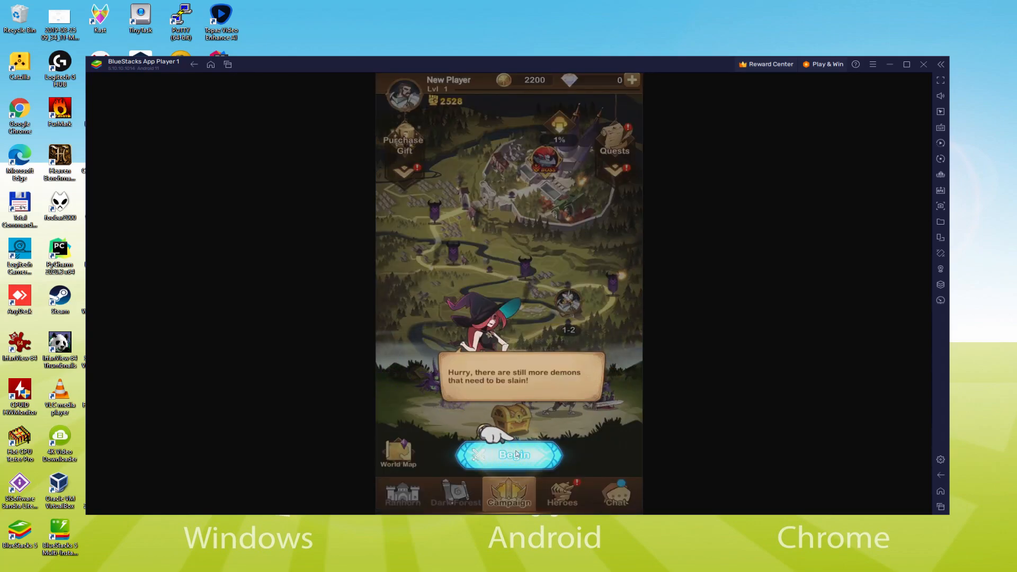
pyautogui.click(508, 454)
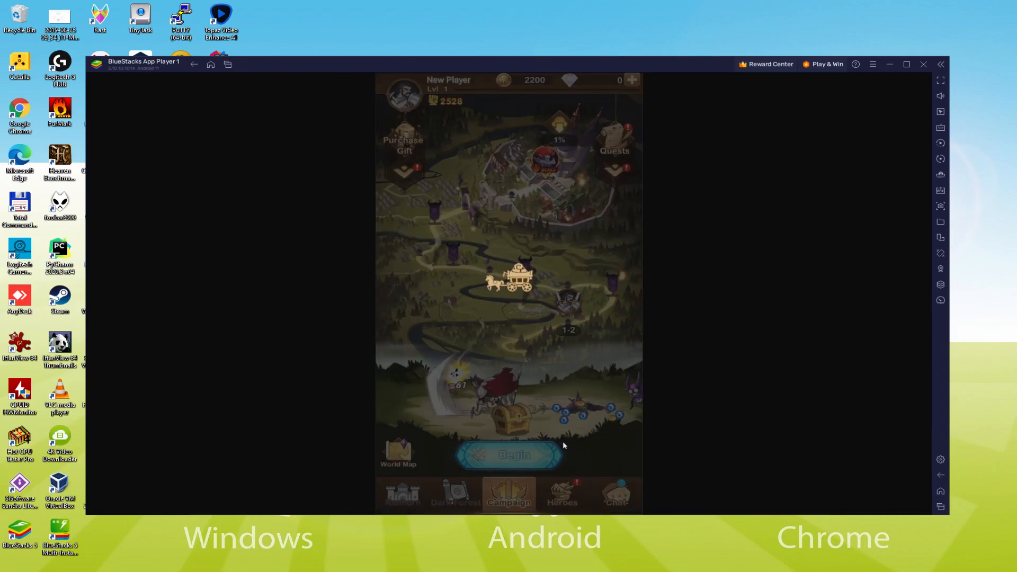
pyautogui.click(509, 453)
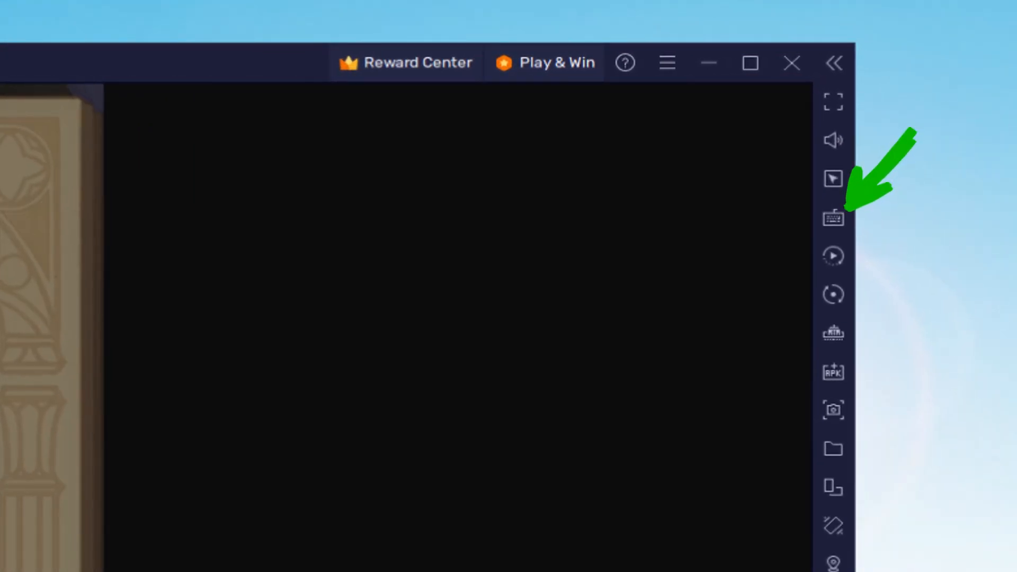
# - View the BlueStacks keyboard and mouse Controls editor's mappable control types, then close it
pyautogui.click(832, 216)
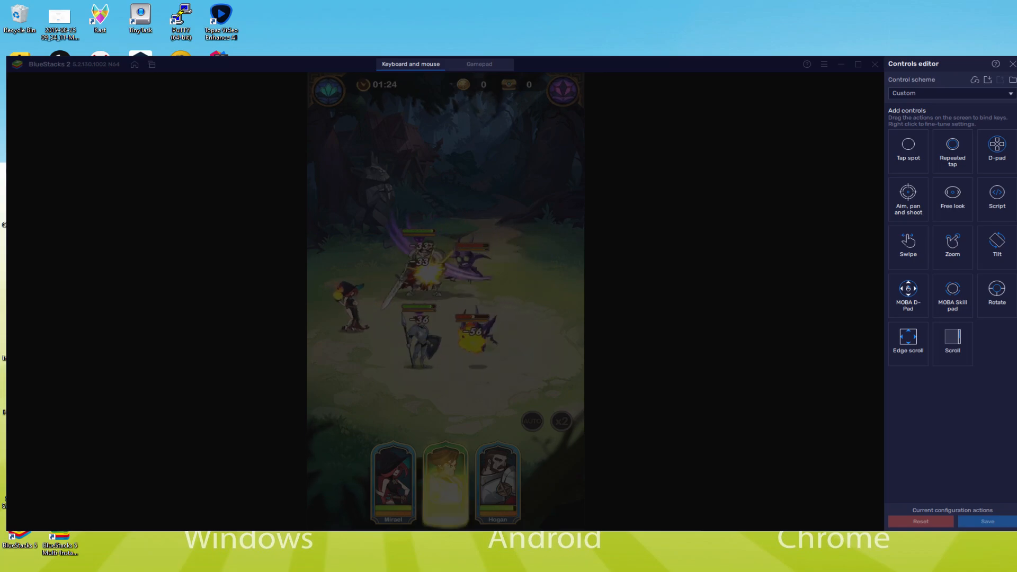
pyautogui.click(1010, 64)
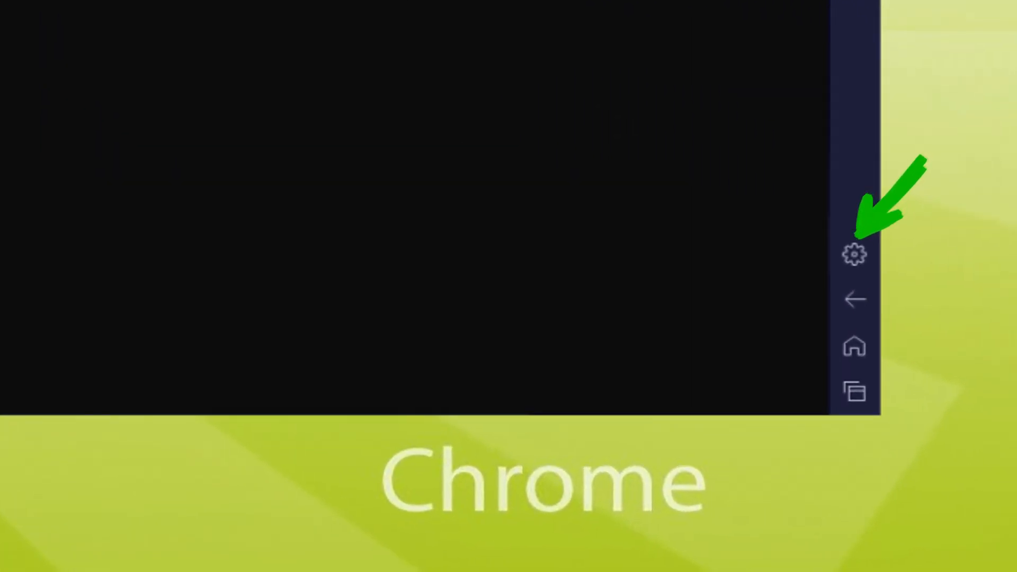
# - View BlueStacks Preferences, then return to AFK Arena and launch the stage 1-3 battle
pyautogui.click(854, 253)
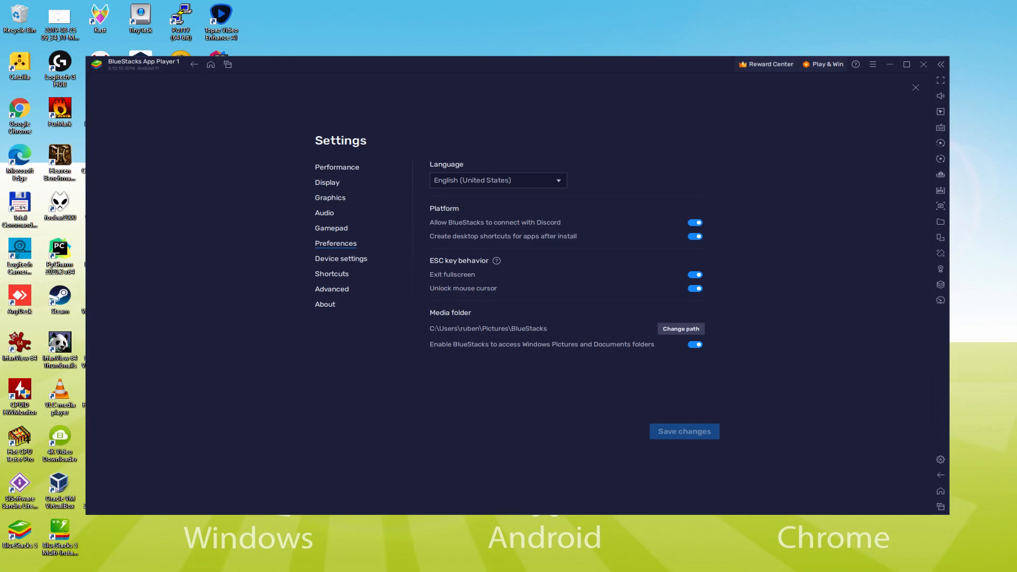
pyautogui.click(915, 87)
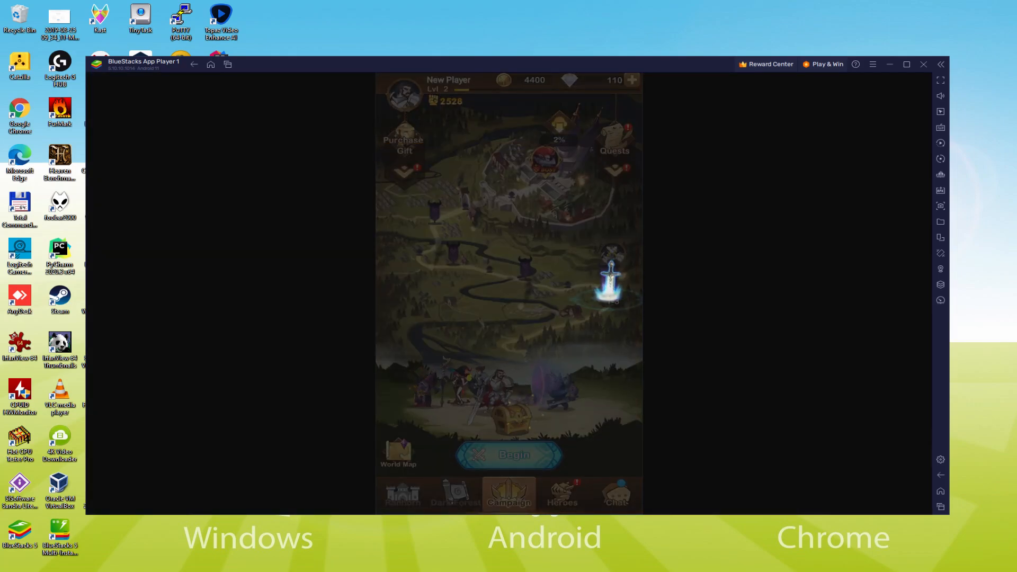
pyautogui.click(507, 454)
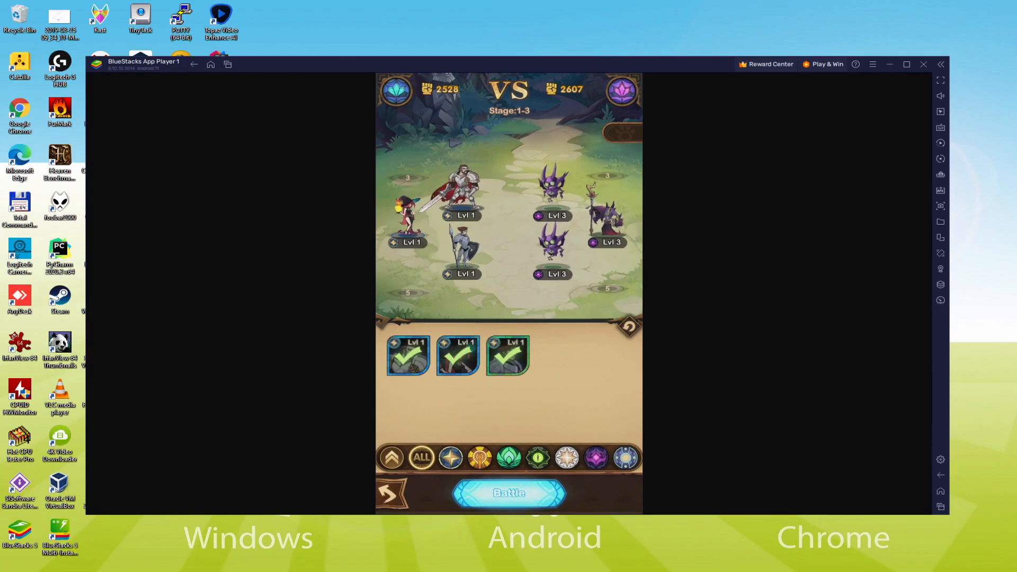
pyautogui.click(508, 493)
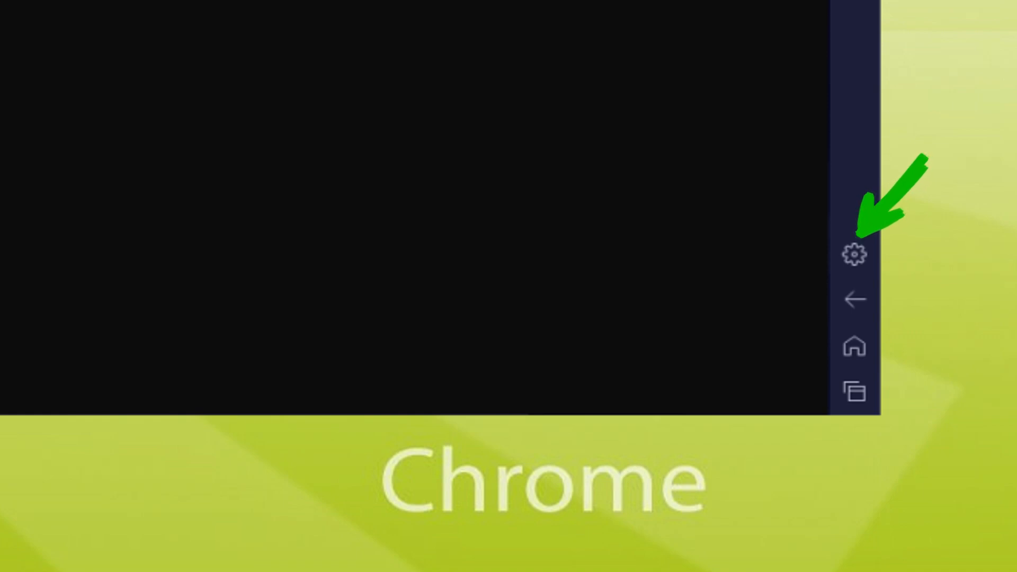
# - View BlueStacks Device settings for device profile and network provider, then close Settings
pyautogui.click(855, 254)
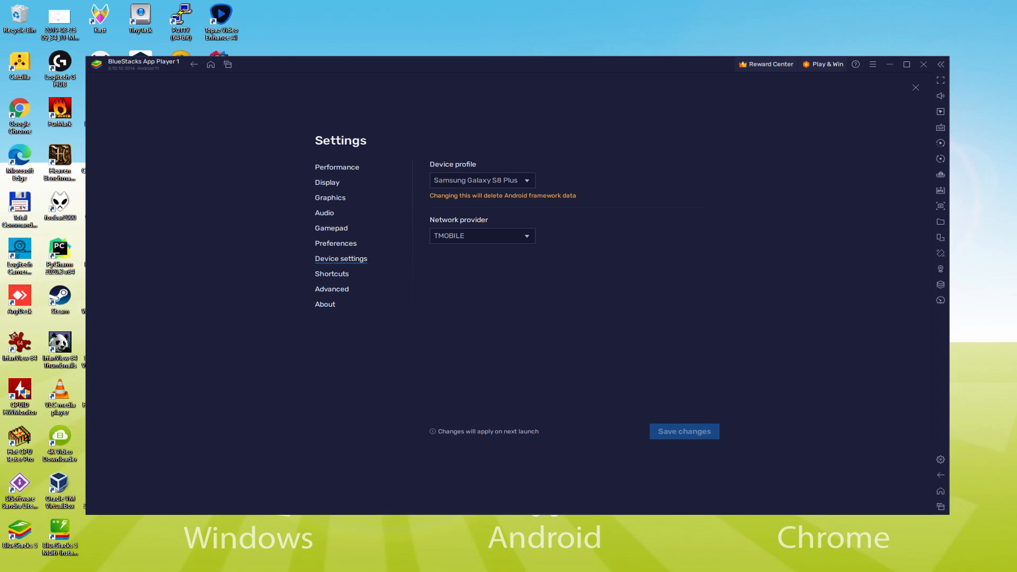
pyautogui.click(915, 87)
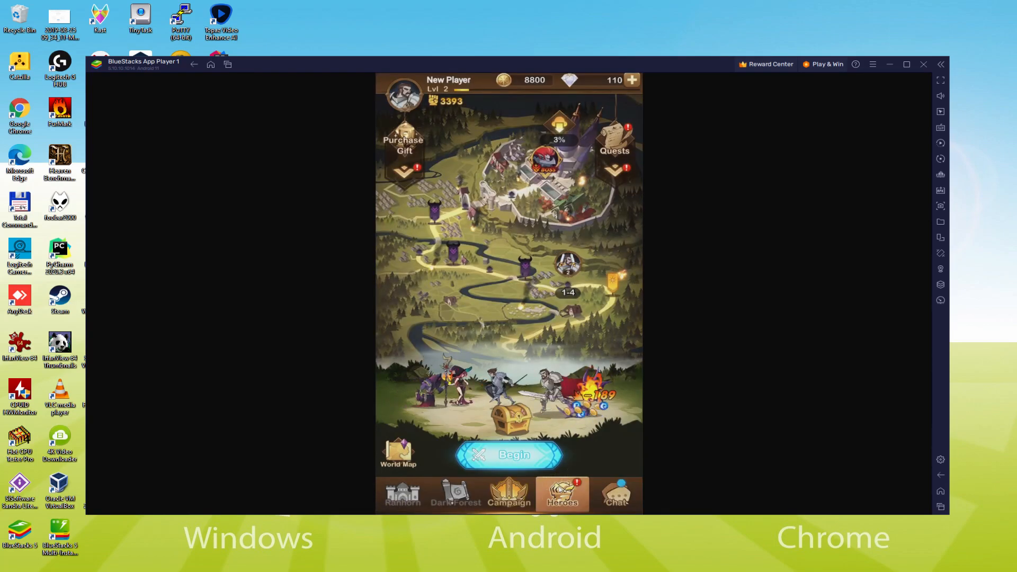
# - Open Ira's details from the Heroes roster and equip her available gear
pyautogui.click(561, 494)
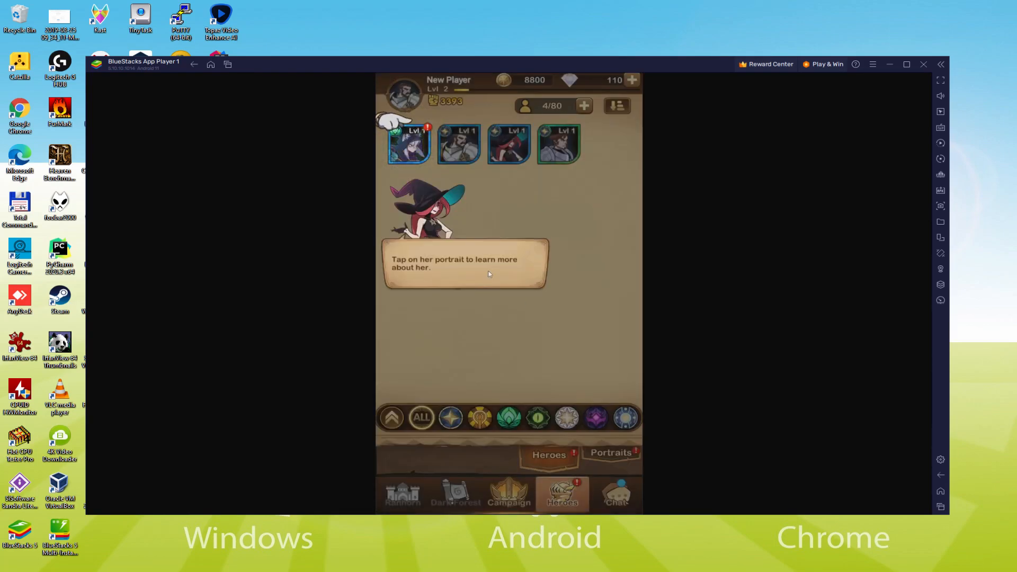
pyautogui.click(408, 144)
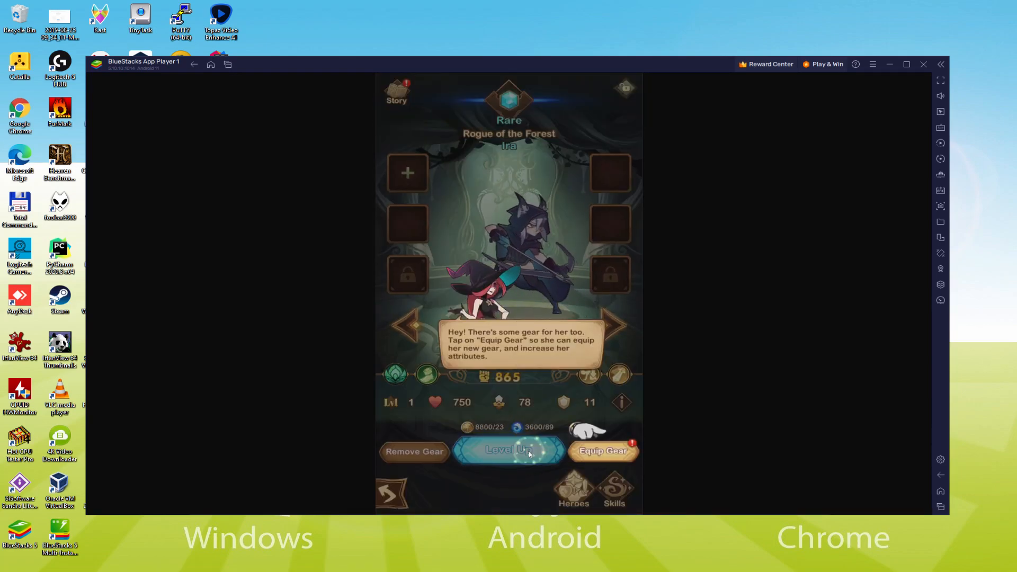
pyautogui.click(507, 451)
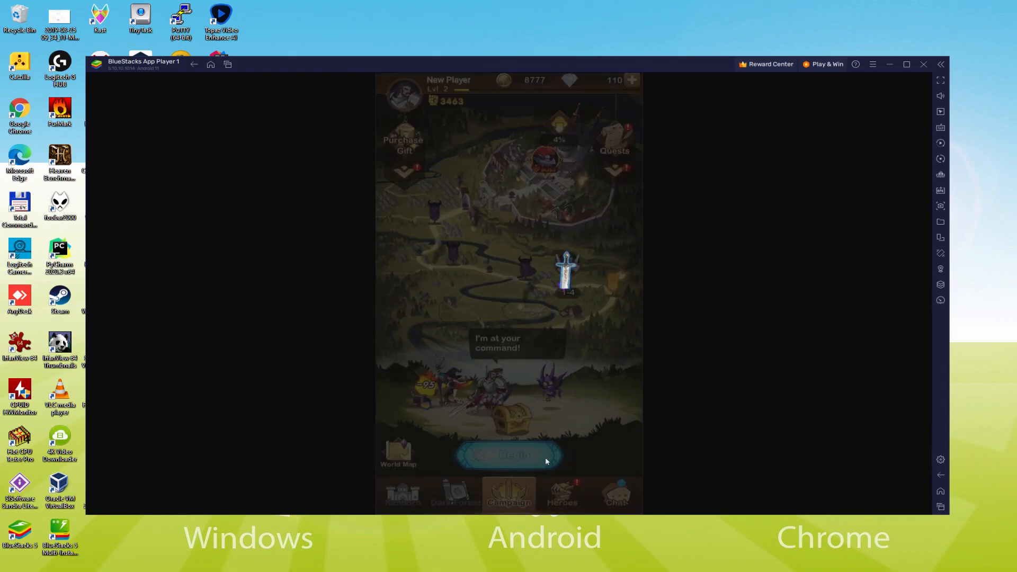
# - Launch the stage 1-4 battle with four heroes and trigger Hogan's special ability
pyautogui.click(509, 454)
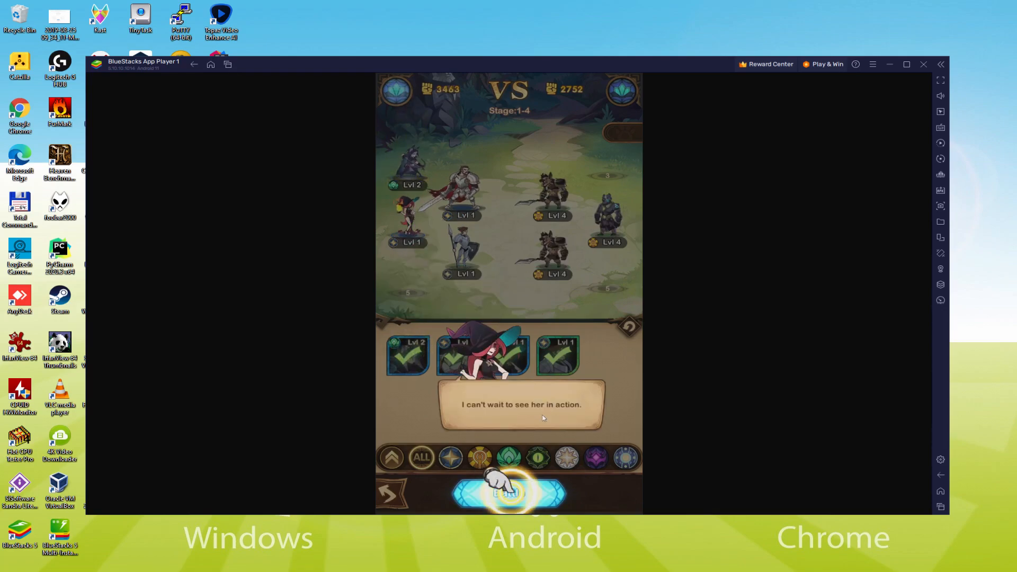
pyautogui.click(508, 493)
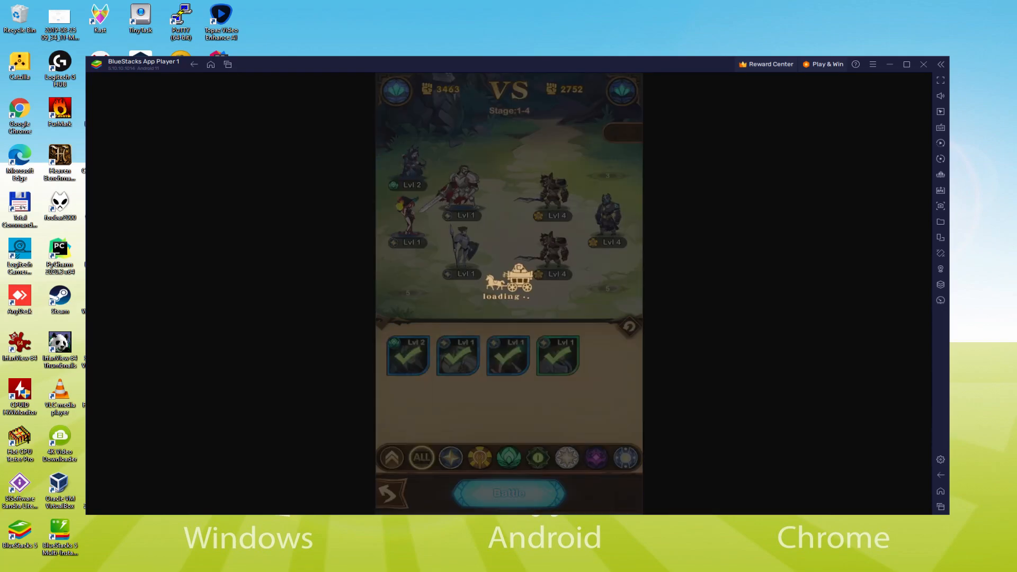
pyautogui.click(508, 493)
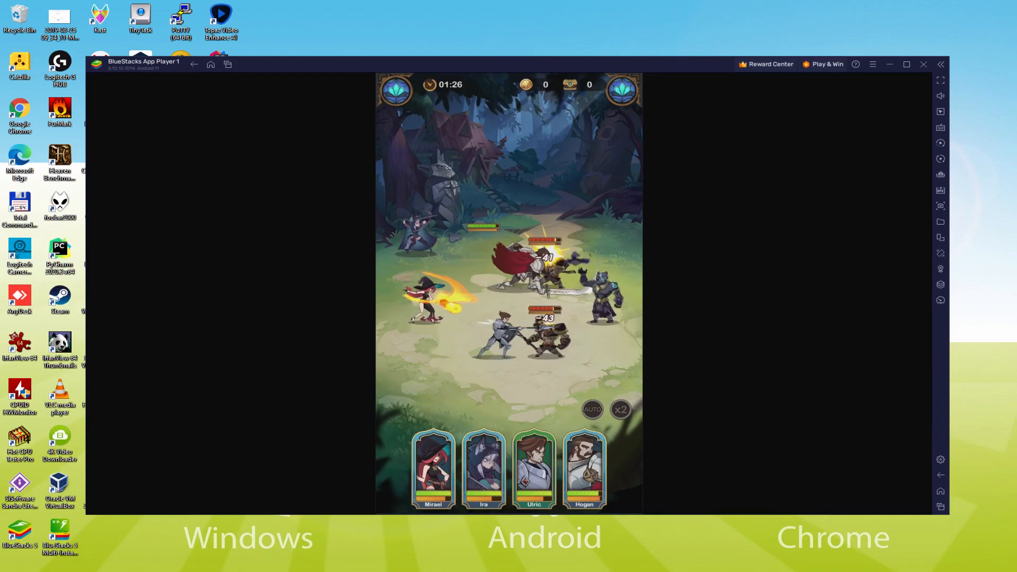
pyautogui.click(583, 467)
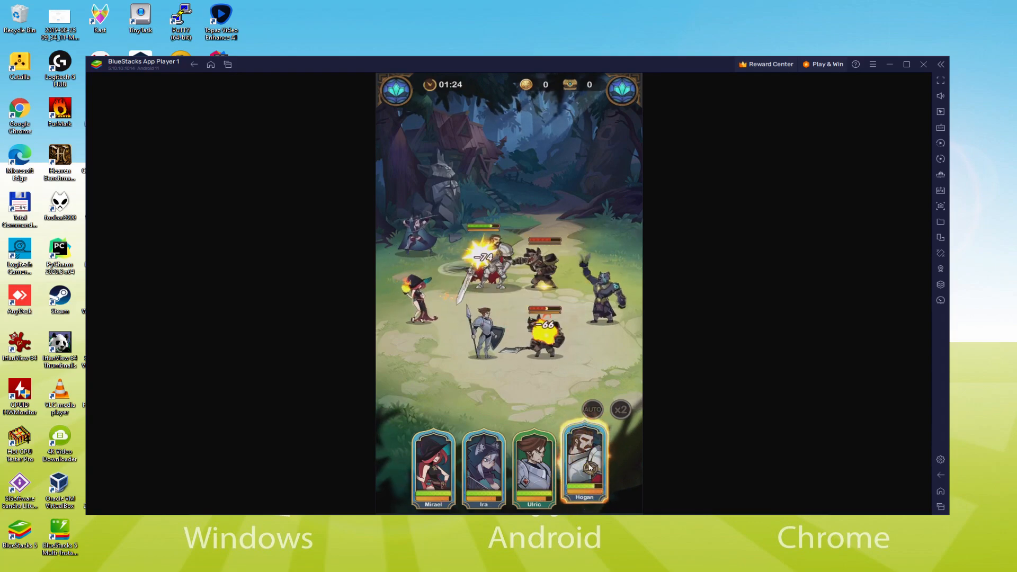